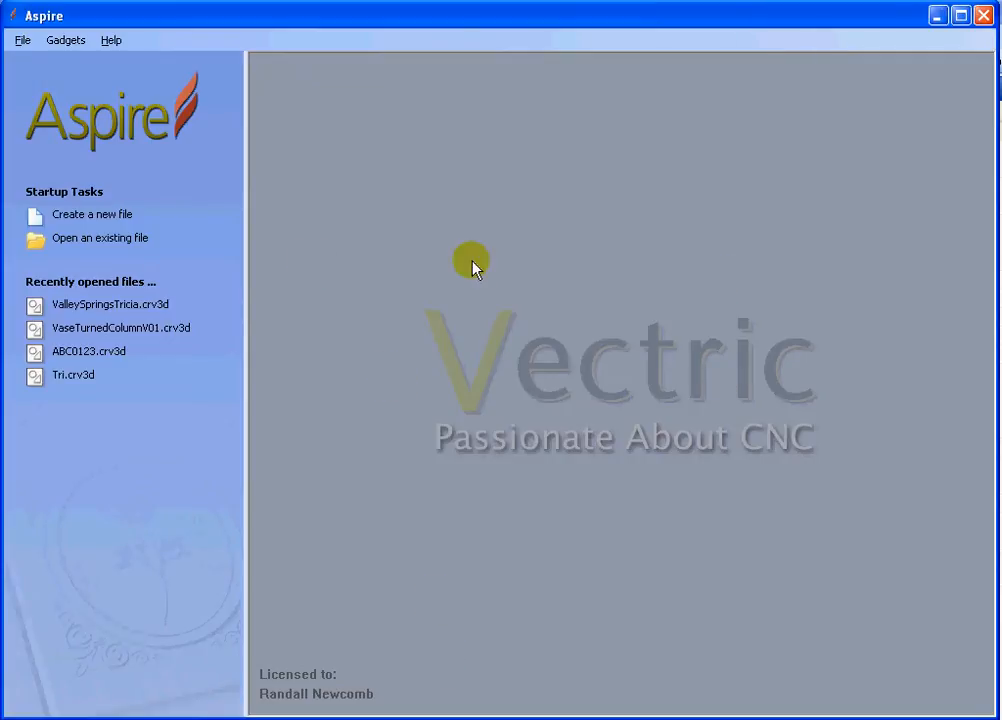
mouse_move(67, 47)
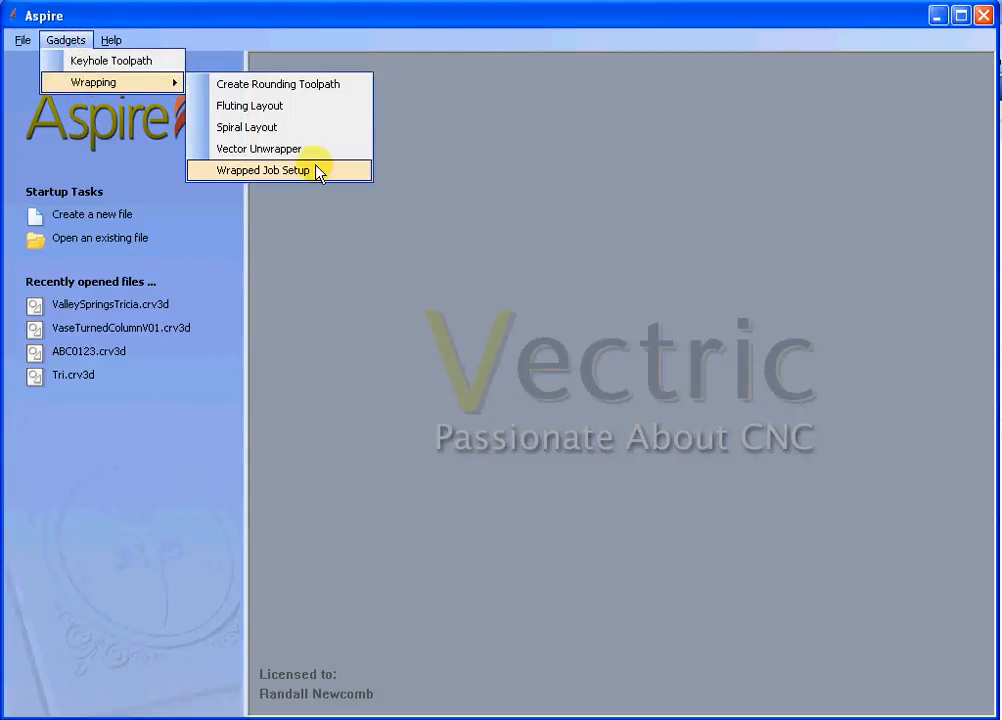
Create a wrapped job for a 16-inch long, 3.5-inch diameter cylinder along the Y axis.
left_click(264, 169)
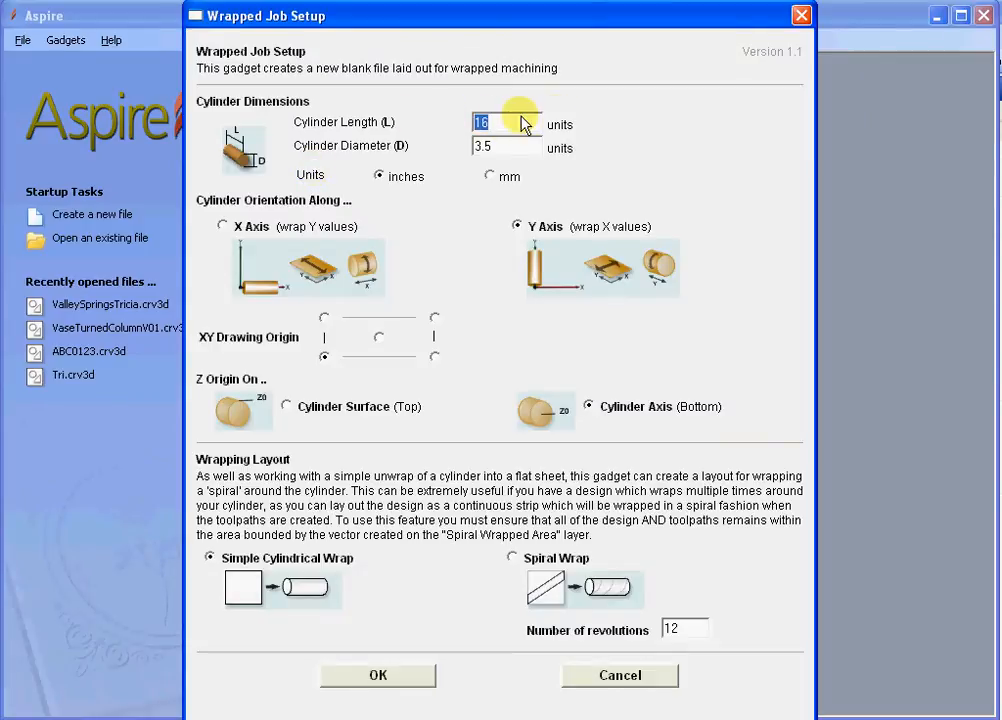
left_click(505, 147)
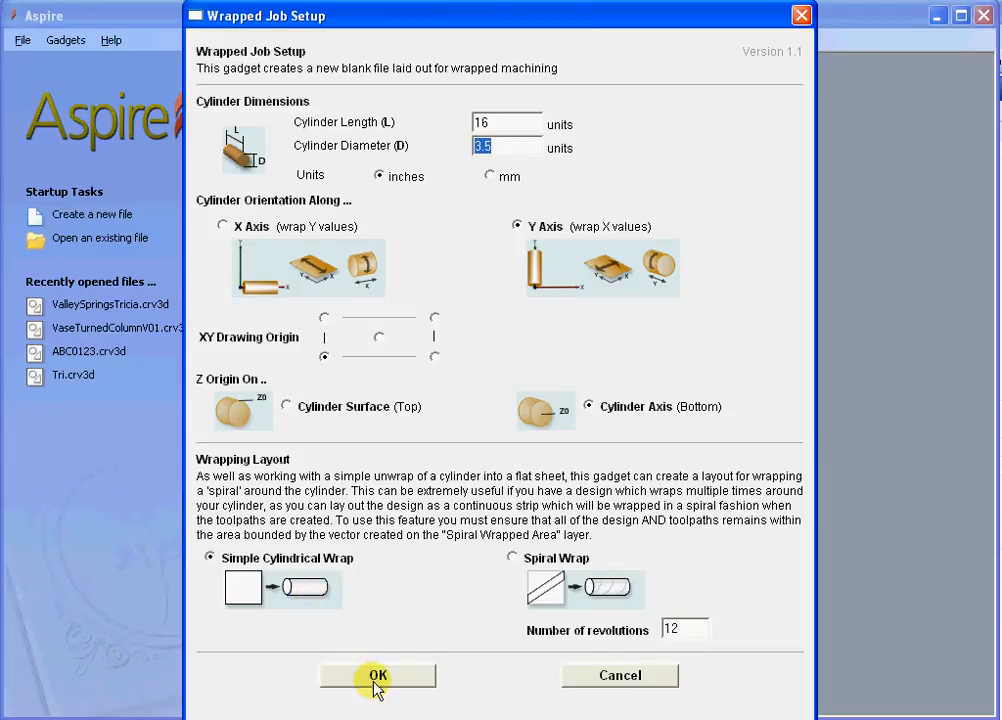
left_click(385, 675)
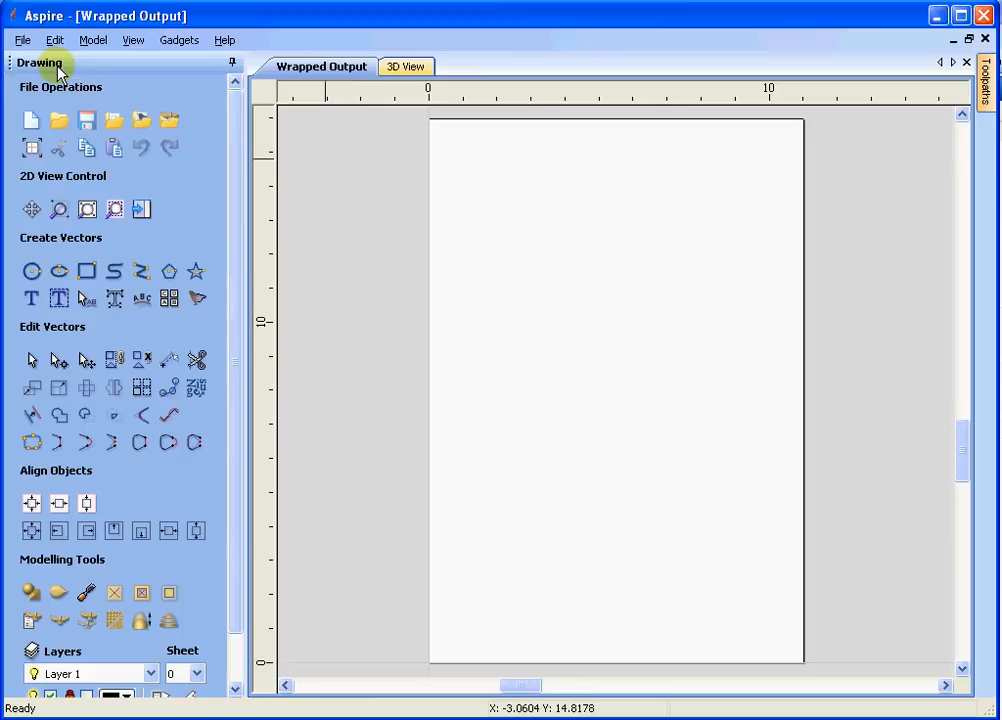
Open Job Size and Position to check the 10.9956 by 16 inch job size.
left_click(54, 39)
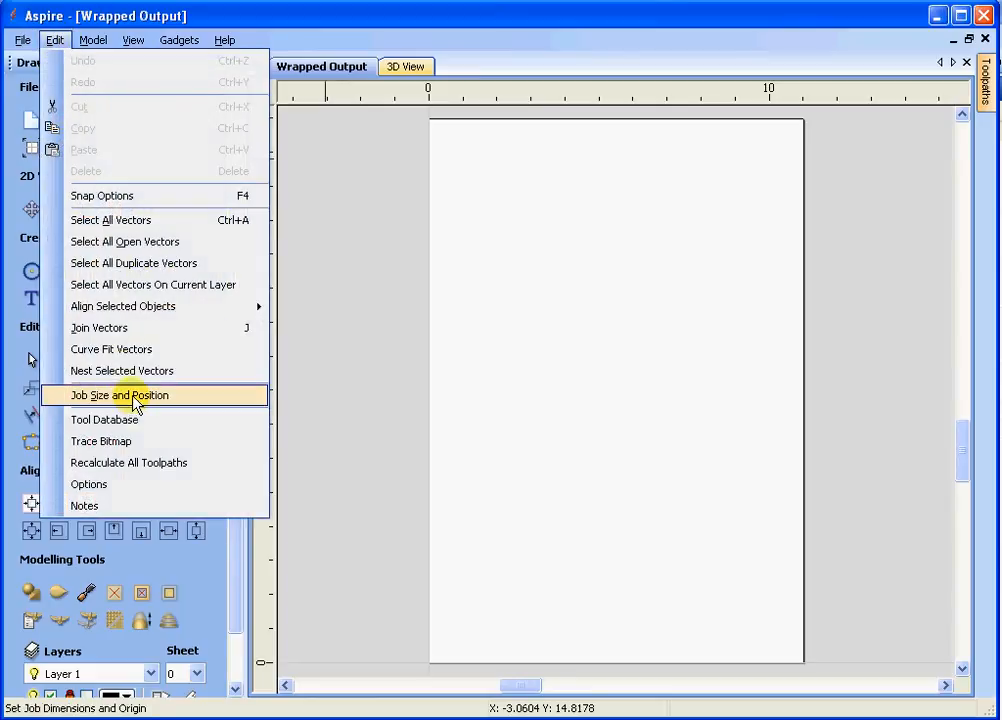
left_click(119, 395)
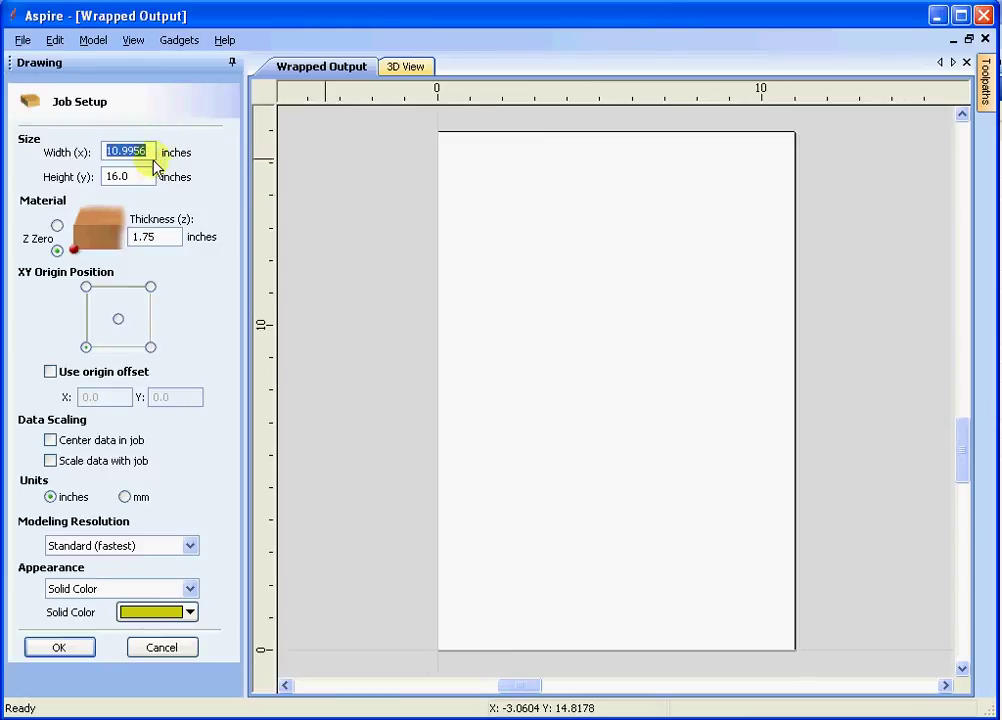
mouse_move(142, 176)
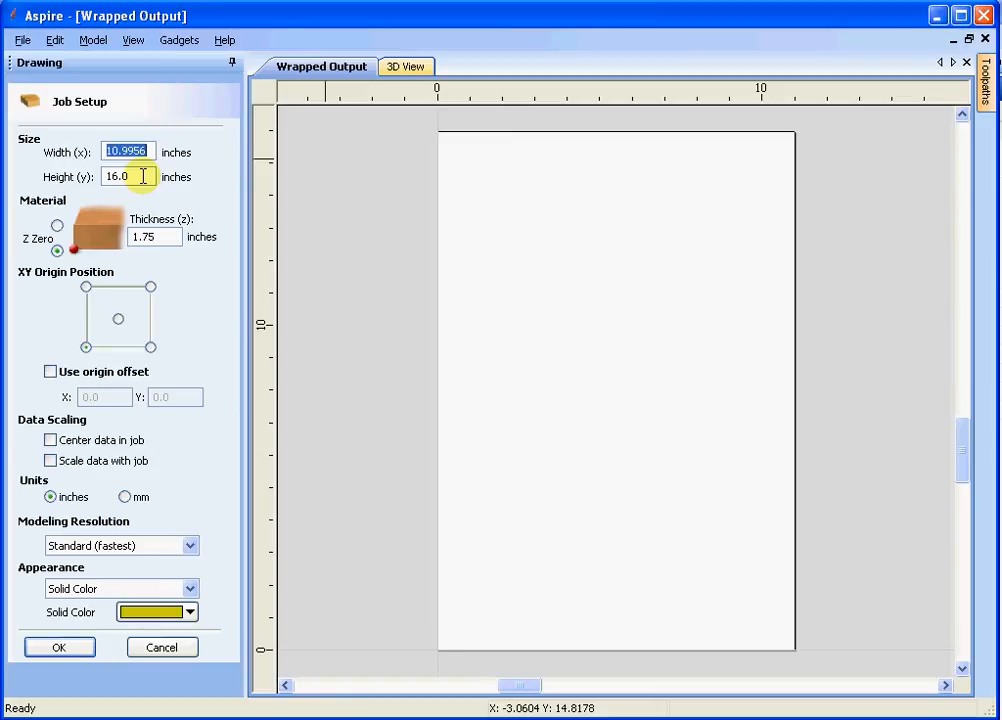